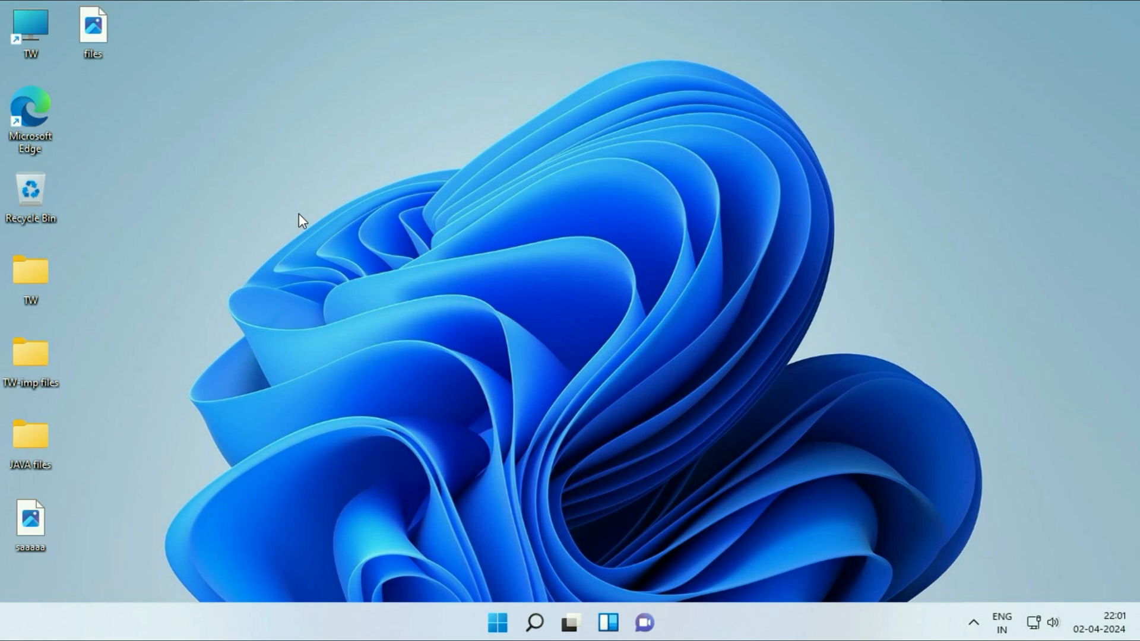
mouse_move(587, 202)
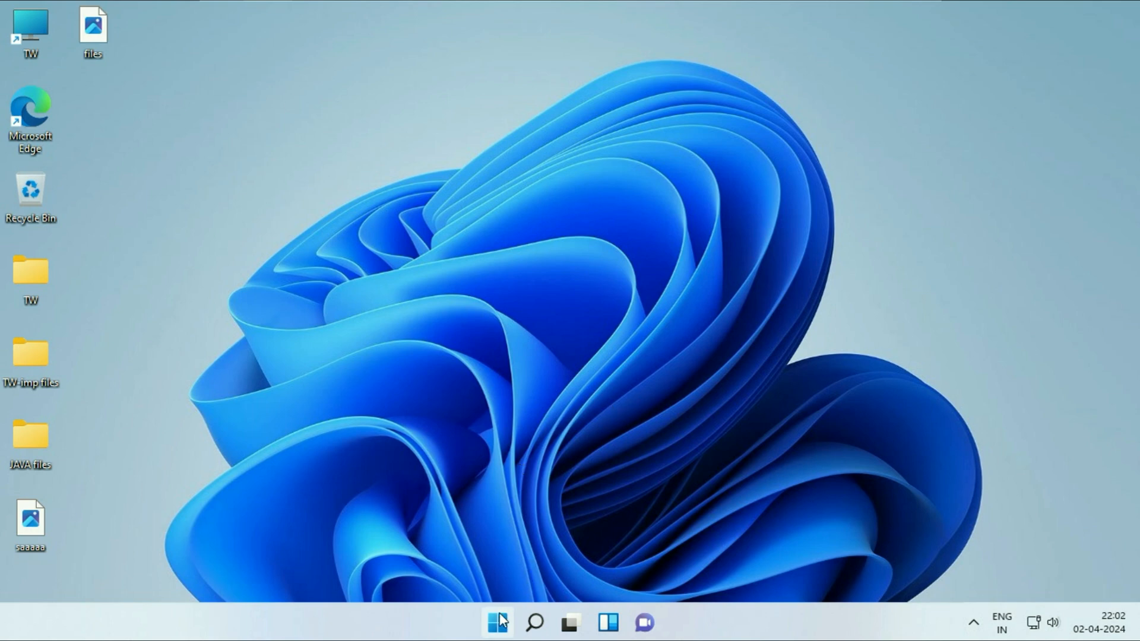
Step: Reach Settings from the Start button's quick-link menu and scroll down to Troubleshoot
click(496, 622)
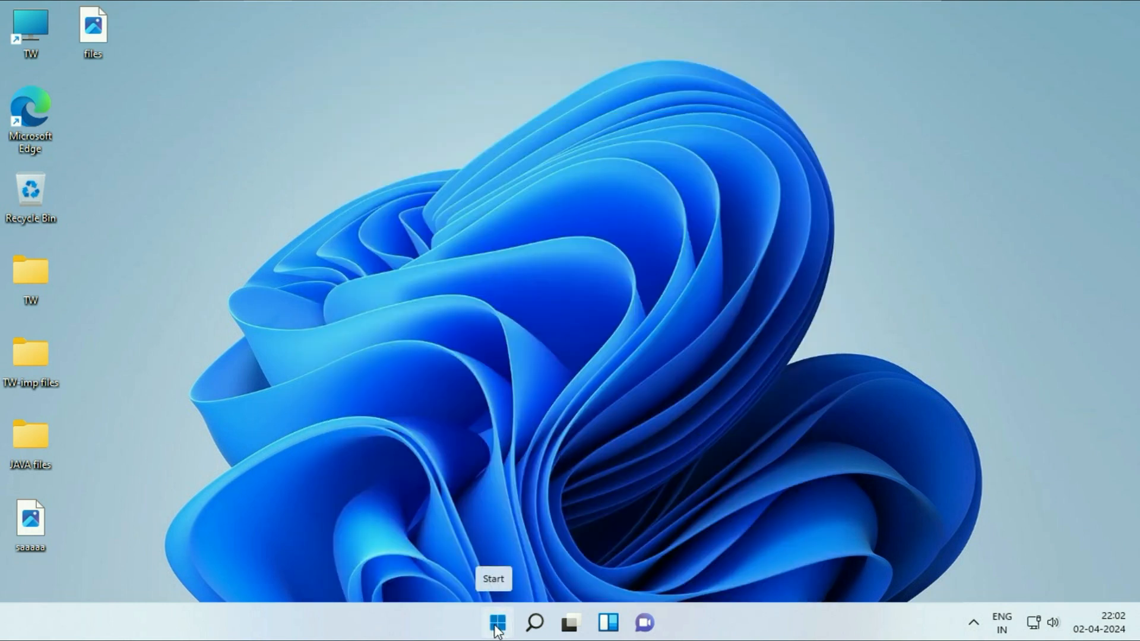
right_click(497, 624)
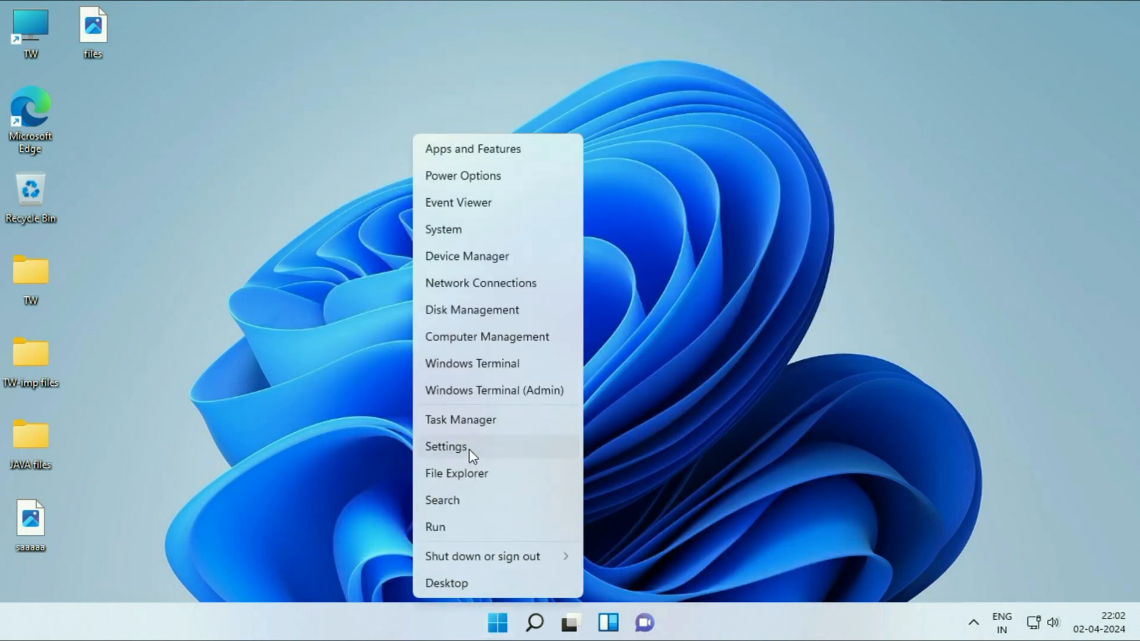
click(445, 447)
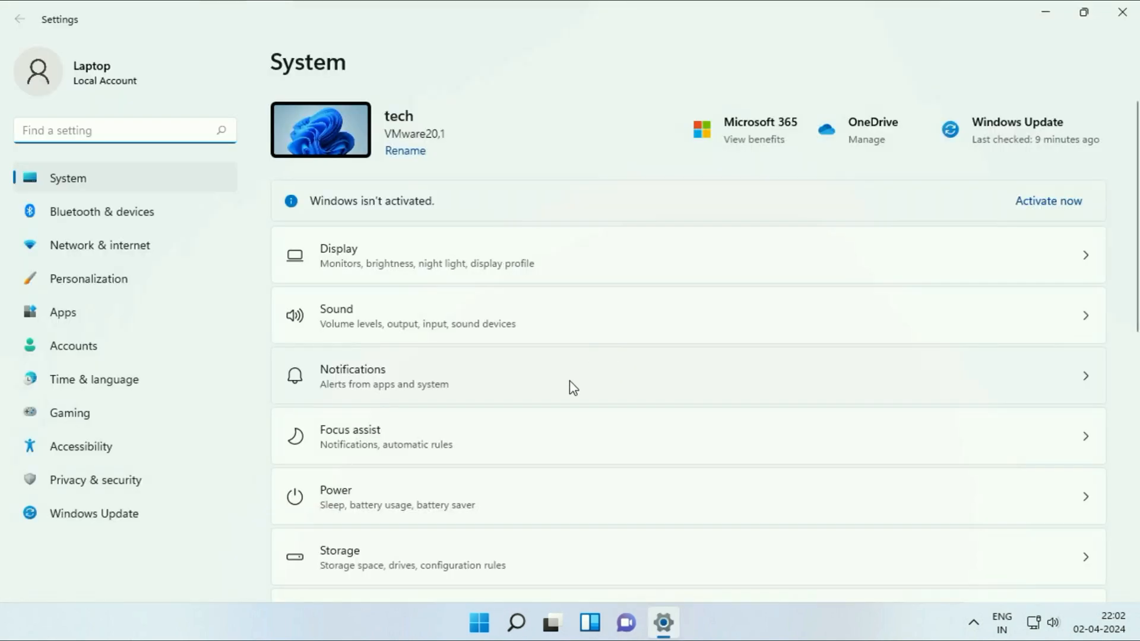
scroll(down, 3)
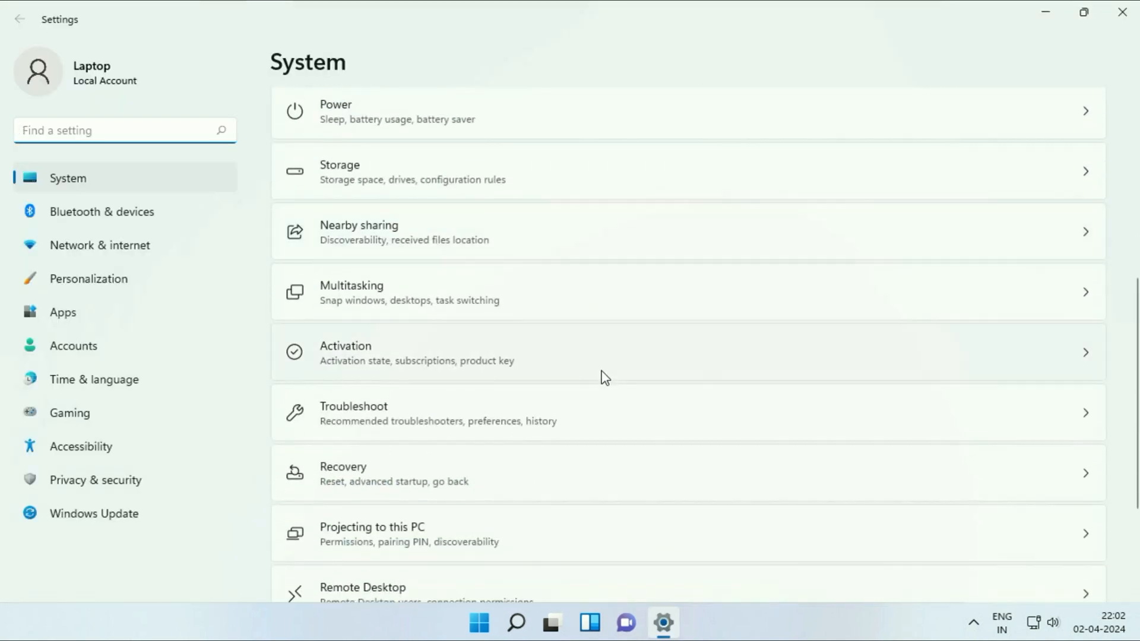
scroll(down, 3)
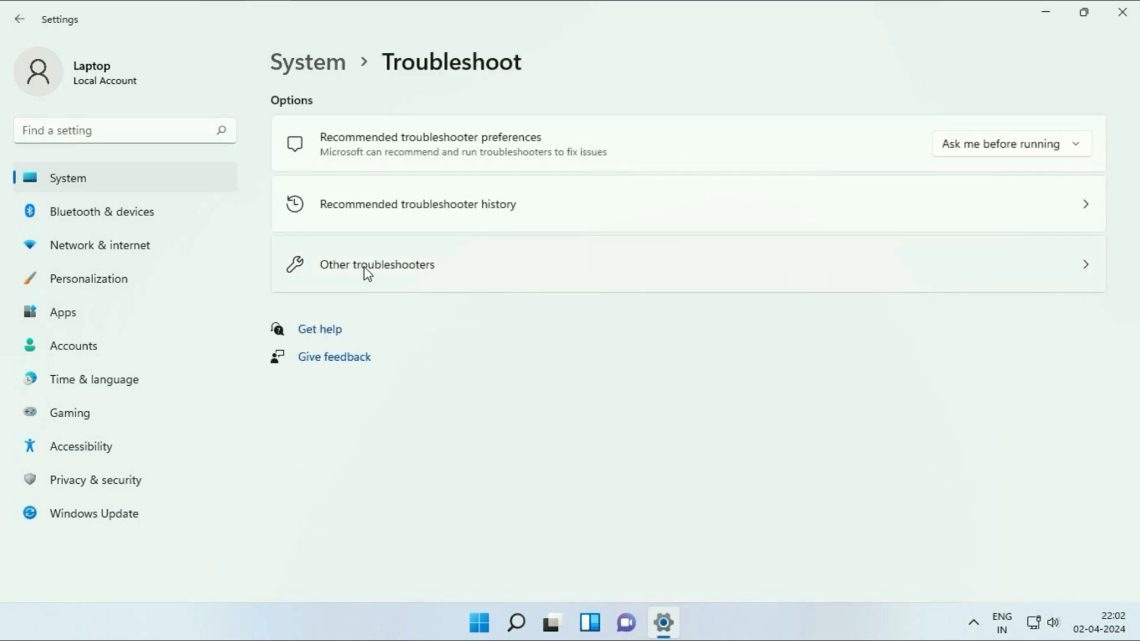
Step: Show the Other troubleshooters list scrolled down to Recording Audio
click(377, 263)
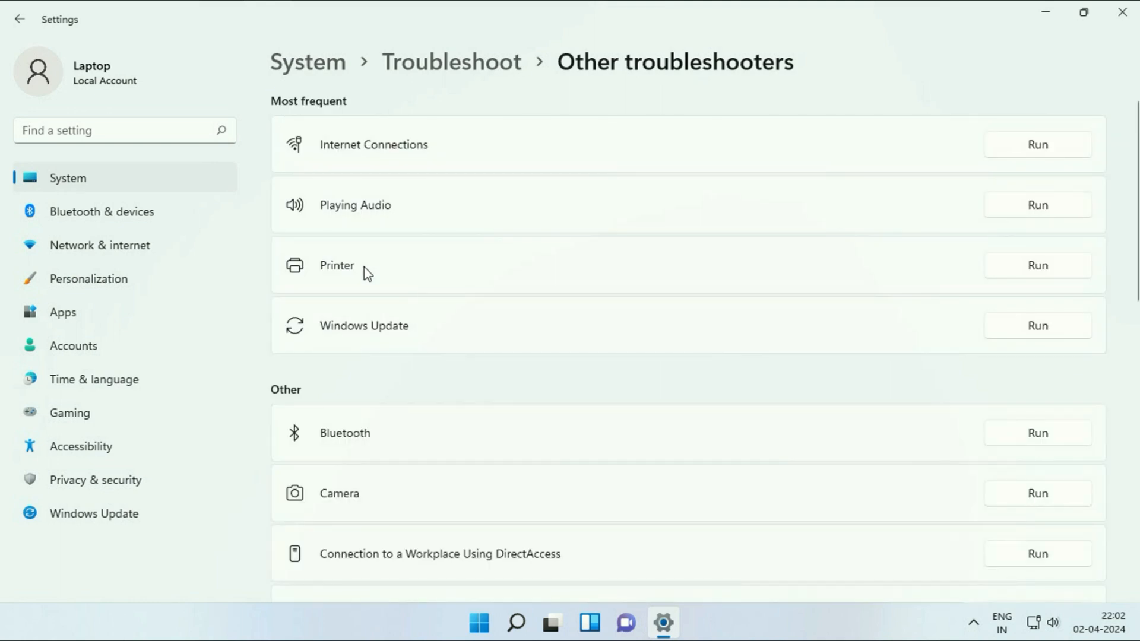
scroll(down, 3)
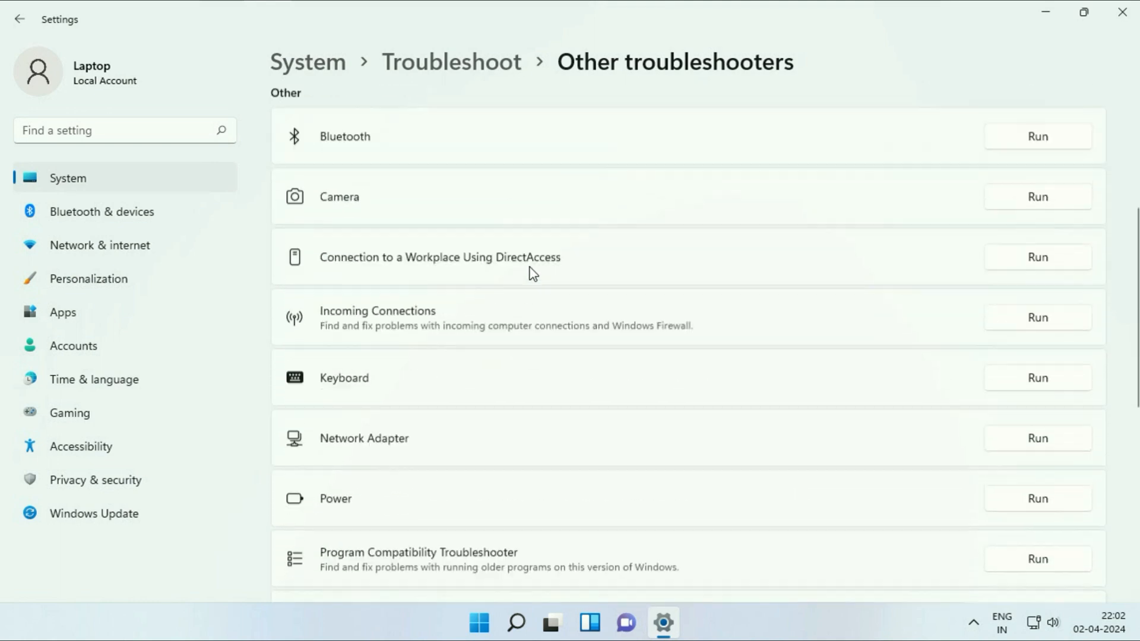
scroll(down, 3)
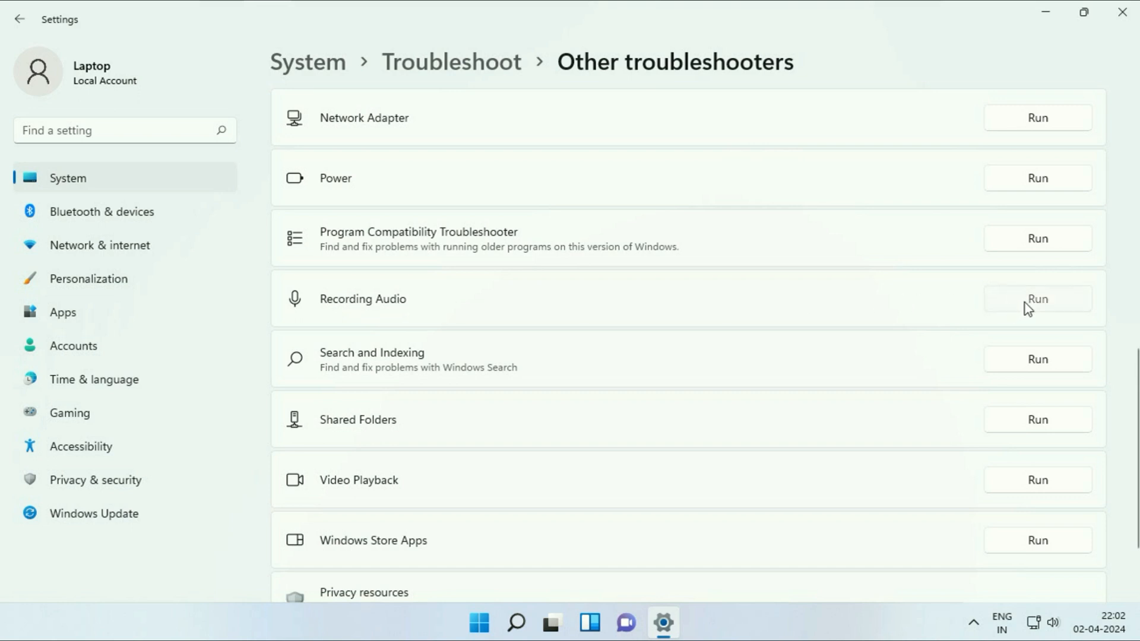
Step: Run the Recording Audio troubleshooter until 'Audio device muted – Fixed', then close its results
click(1038, 300)
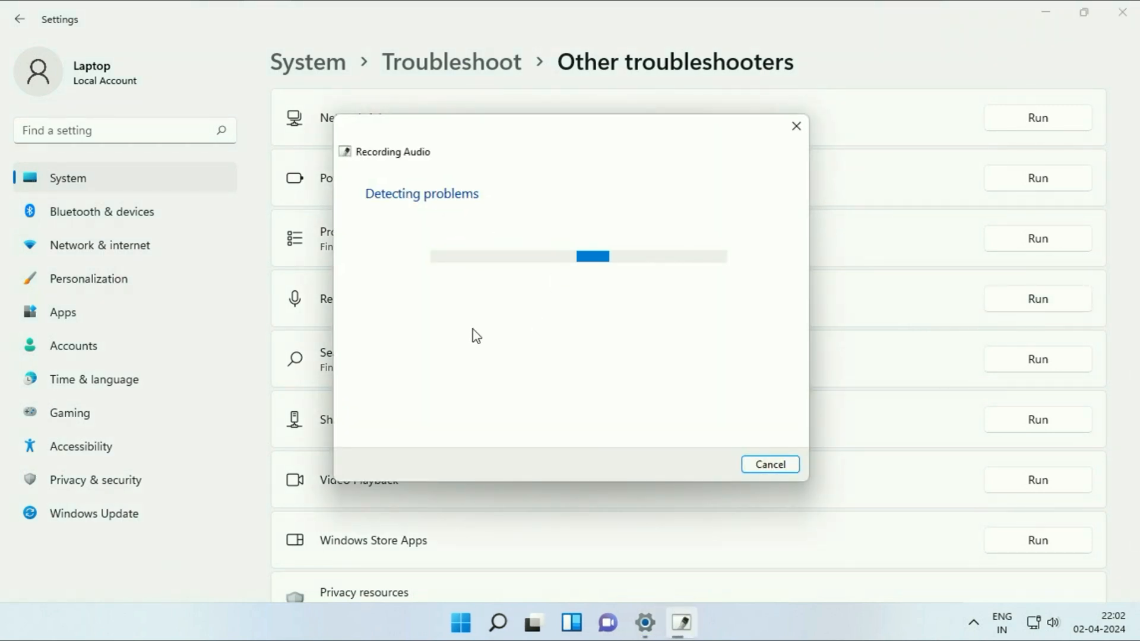
mouse_move(442, 229)
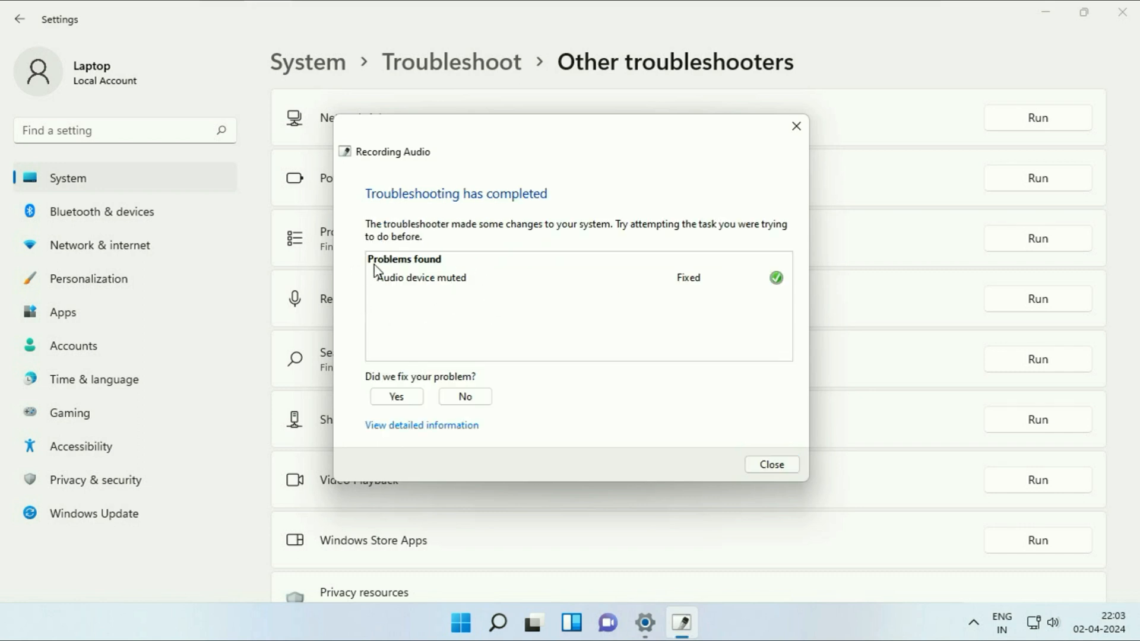
mouse_move(713, 271)
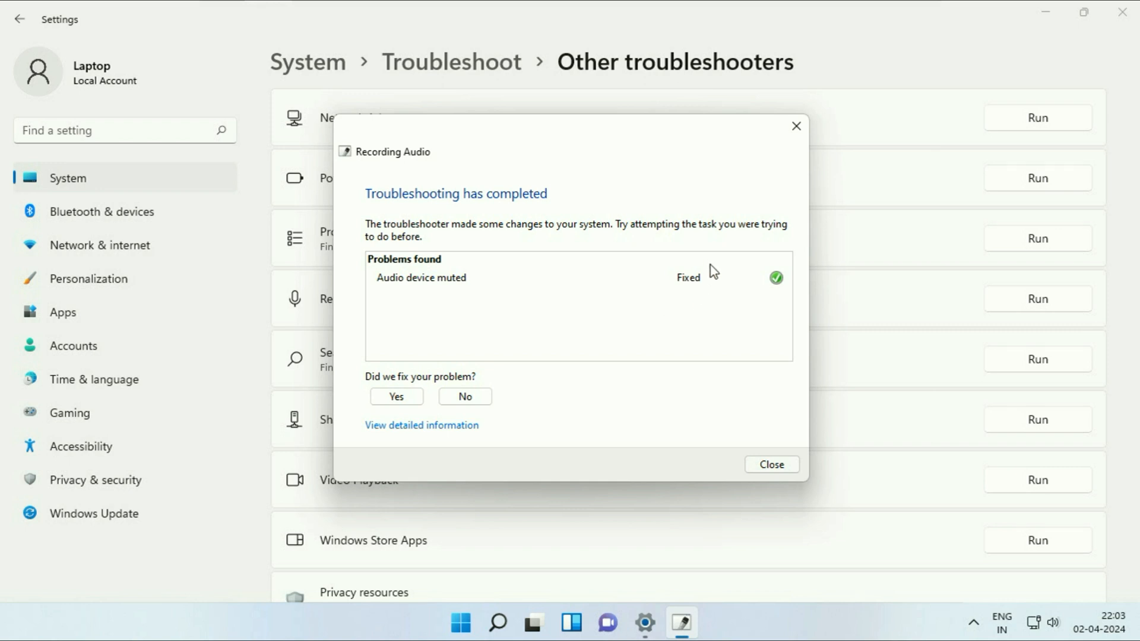
mouse_move(679, 273)
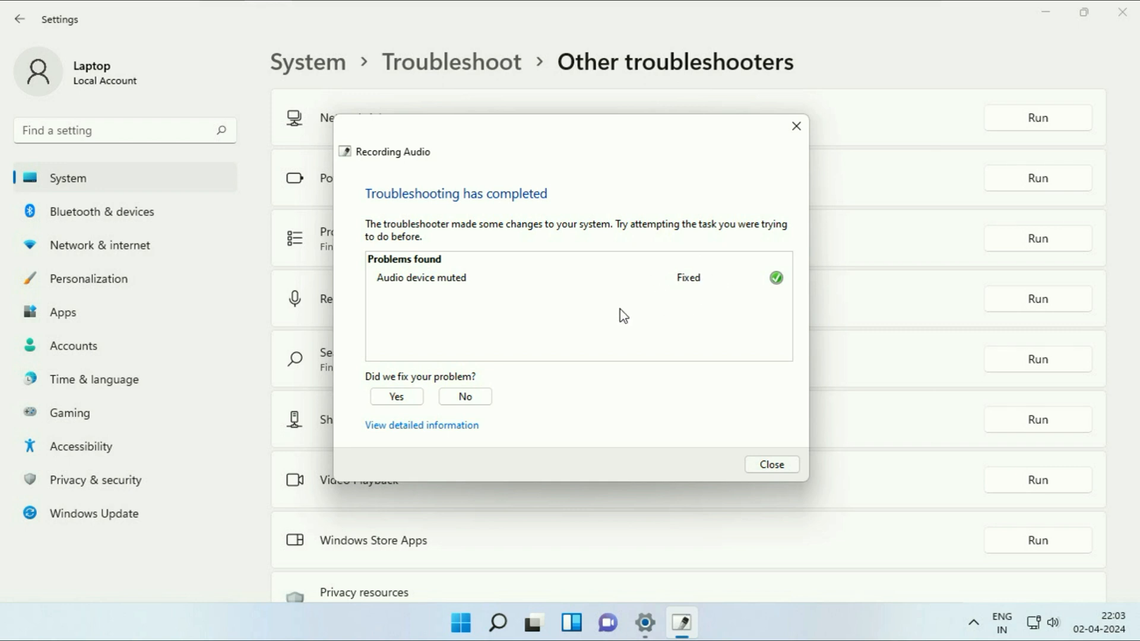
mouse_move(665, 308)
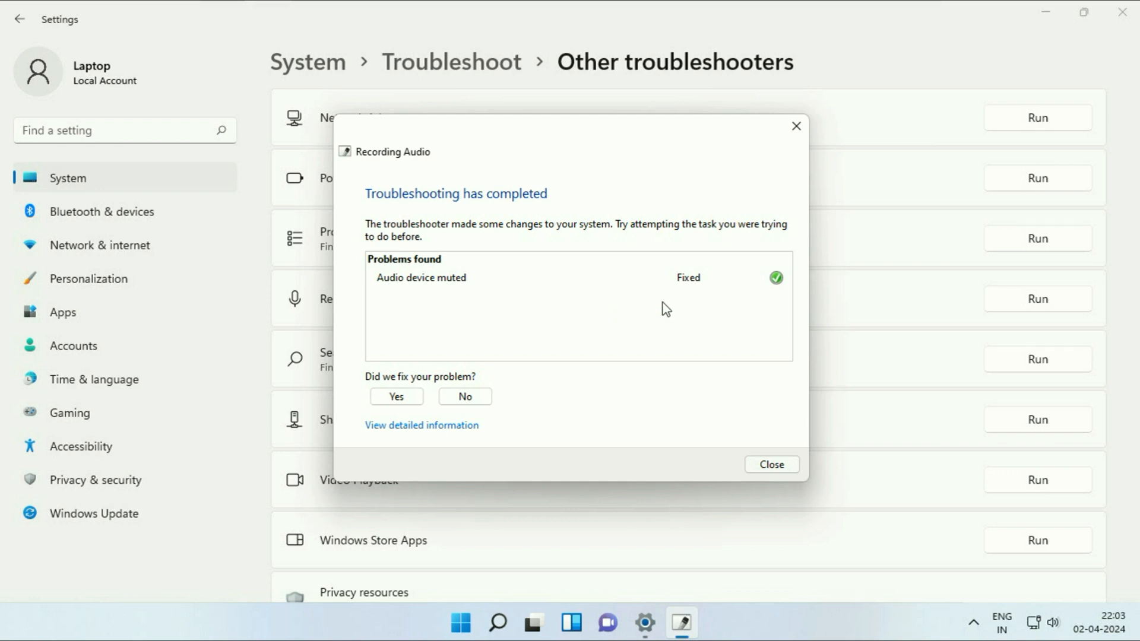
click(772, 465)
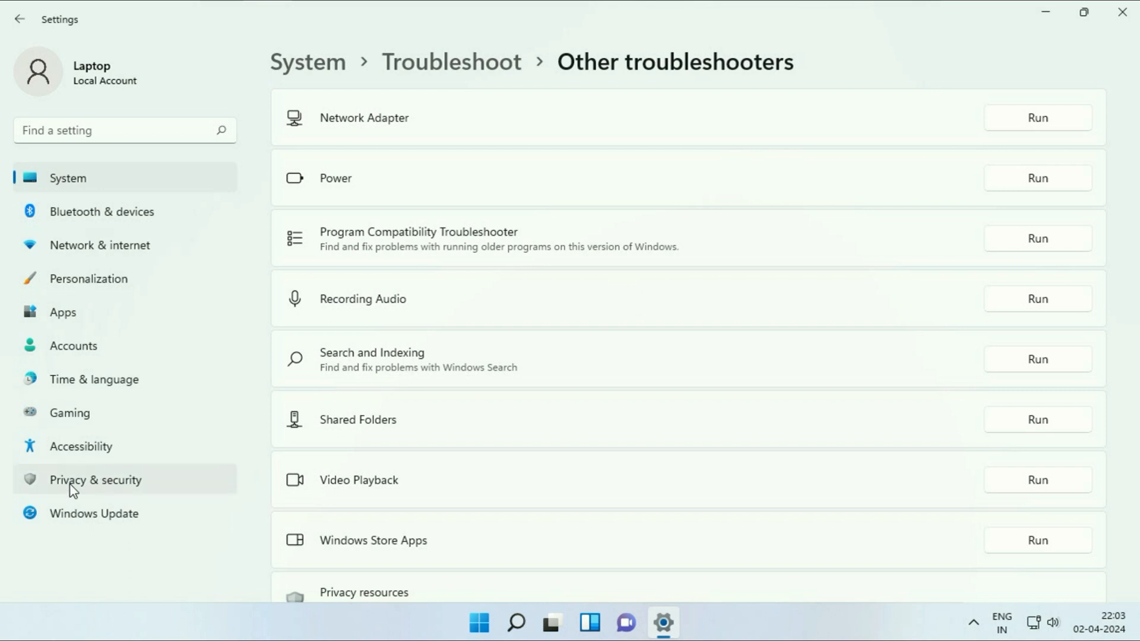
Step: Go to Privacy & security and reach the Microphone permission page
click(95, 479)
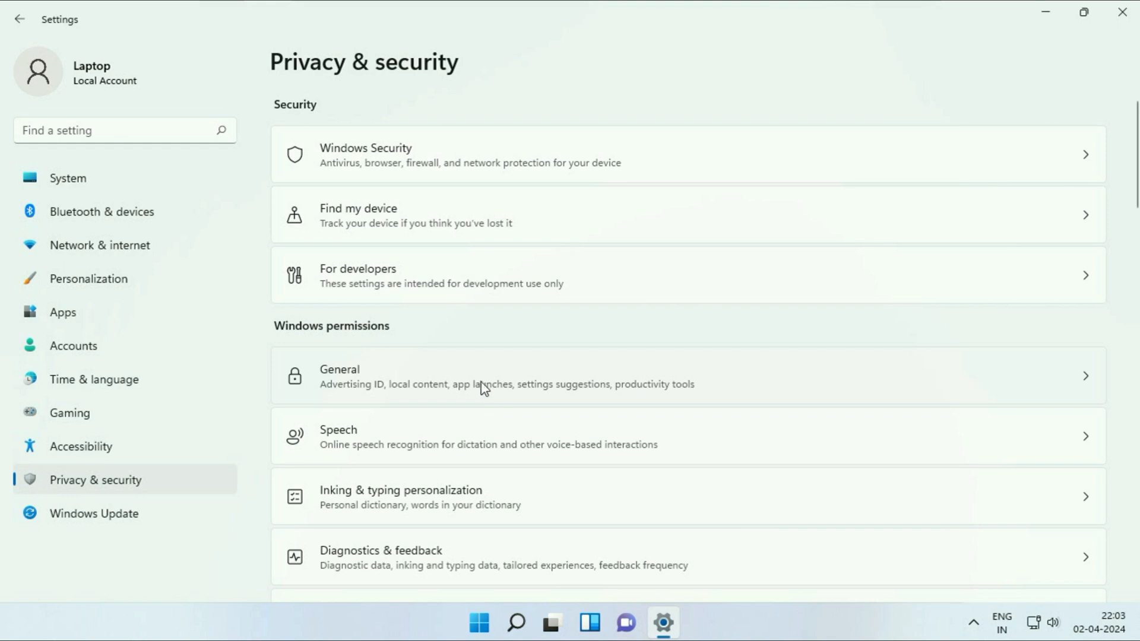
scroll(down, 3)
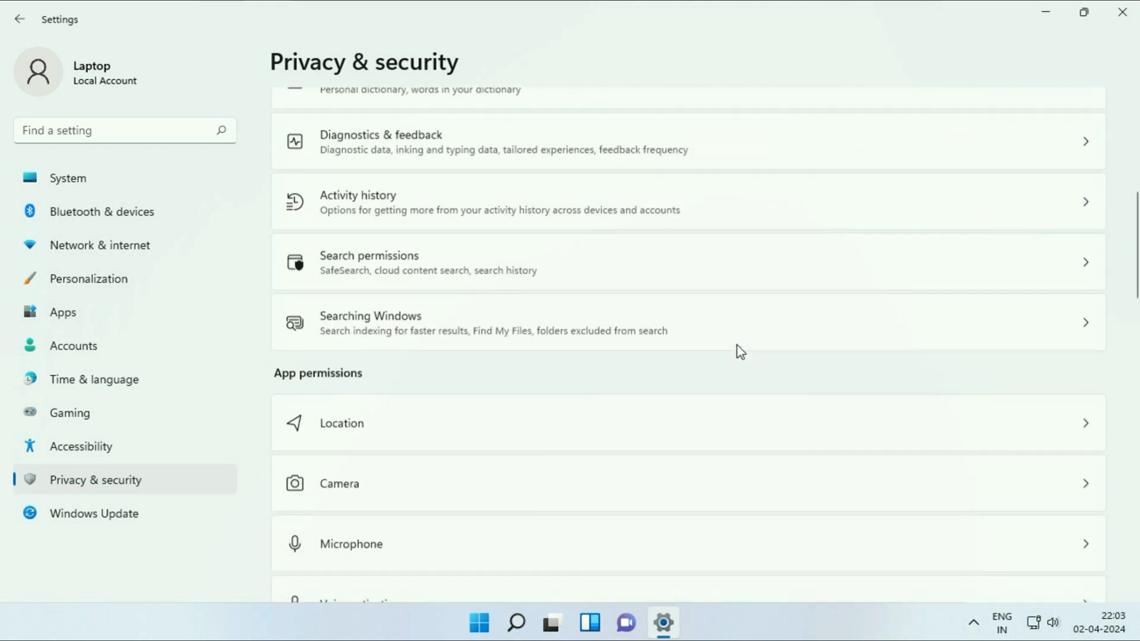
scroll(down, 3)
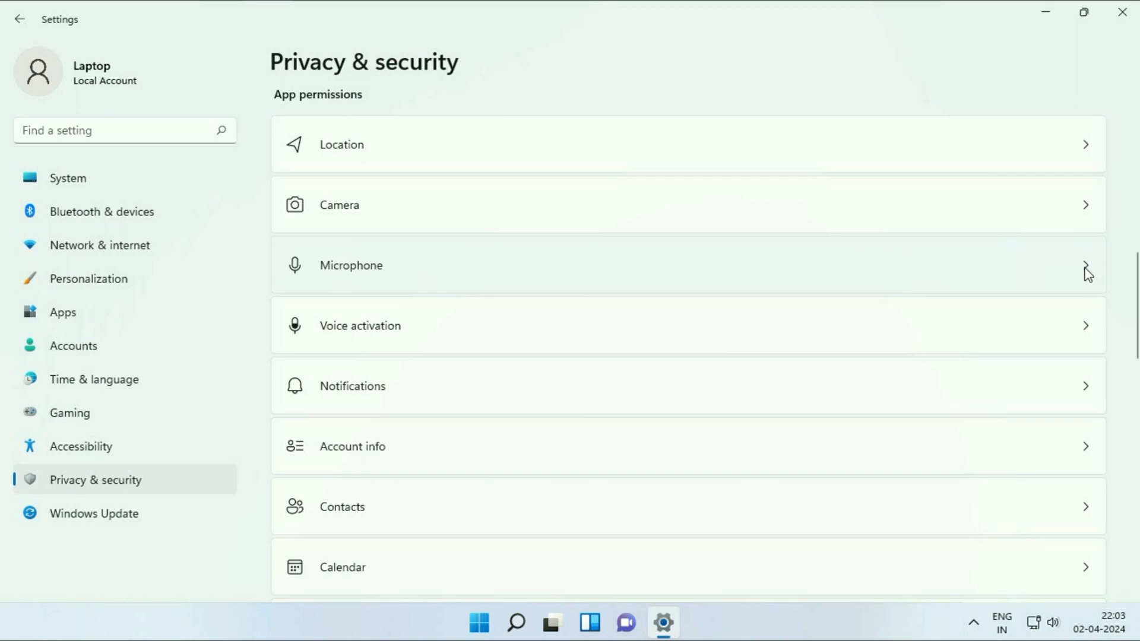
click(351, 265)
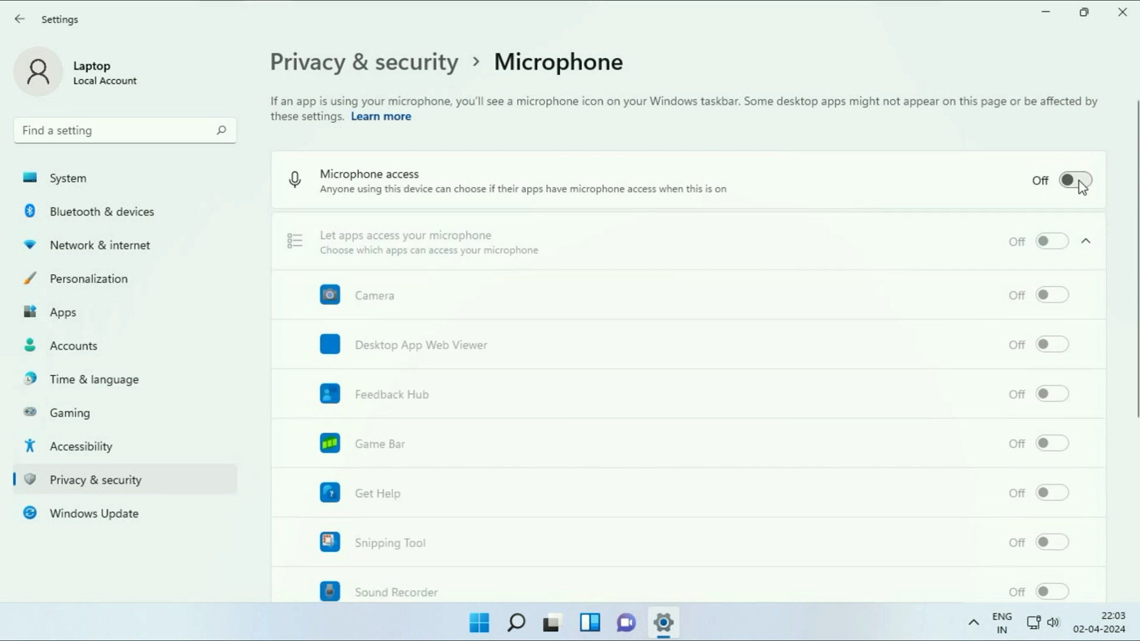
Step: Switch Microphone access On for the device and review the app permissions below
click(1071, 181)
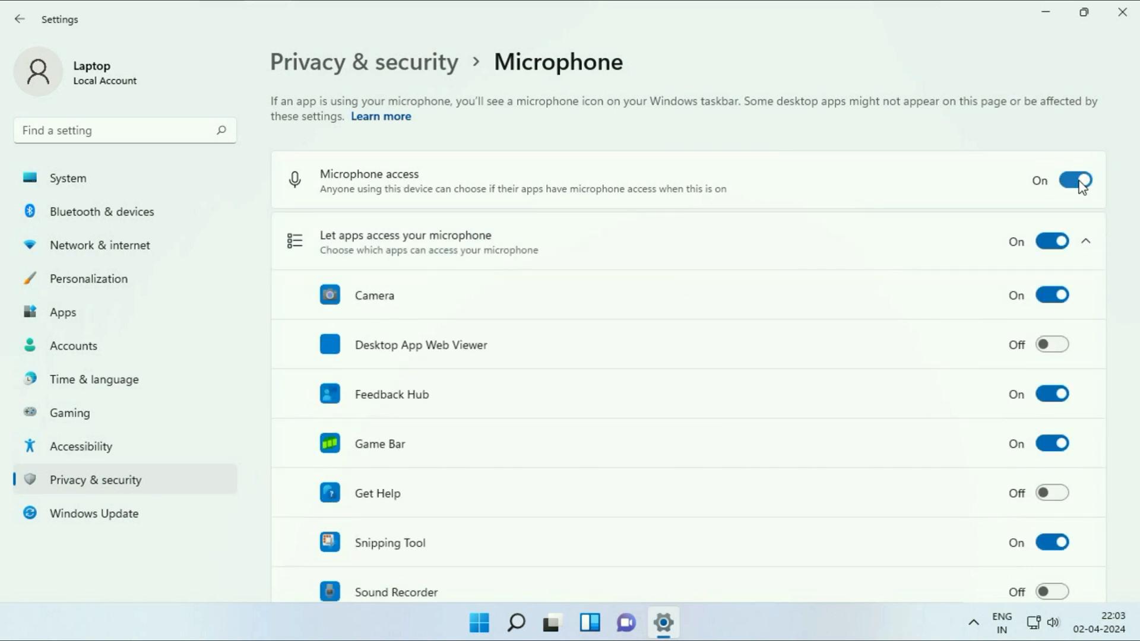
scroll(down, 3)
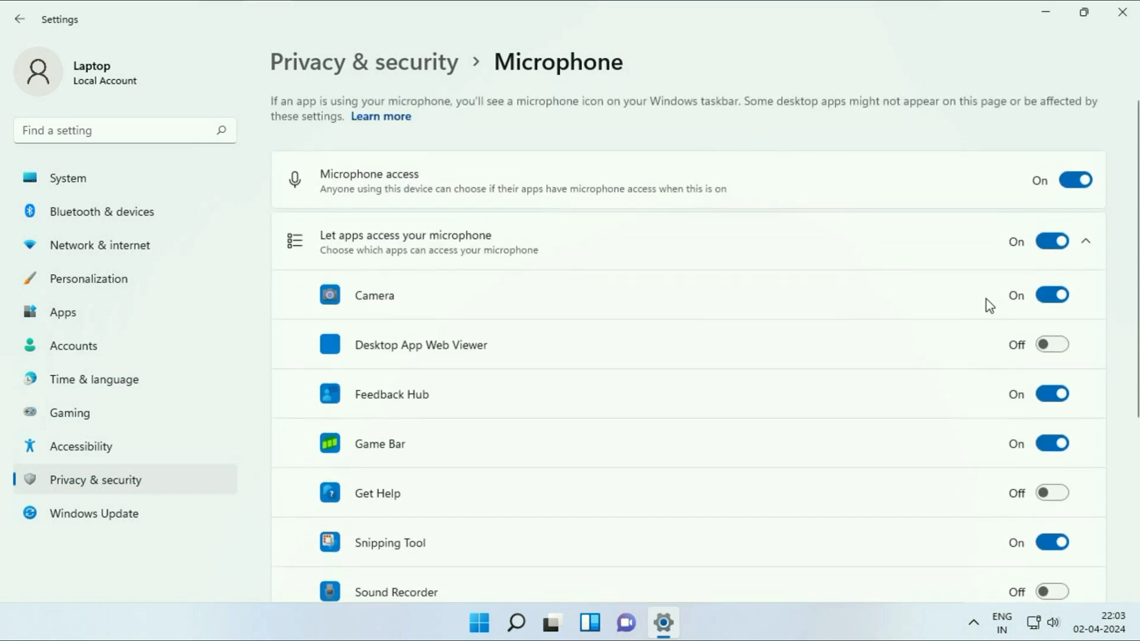
mouse_move(1004, 384)
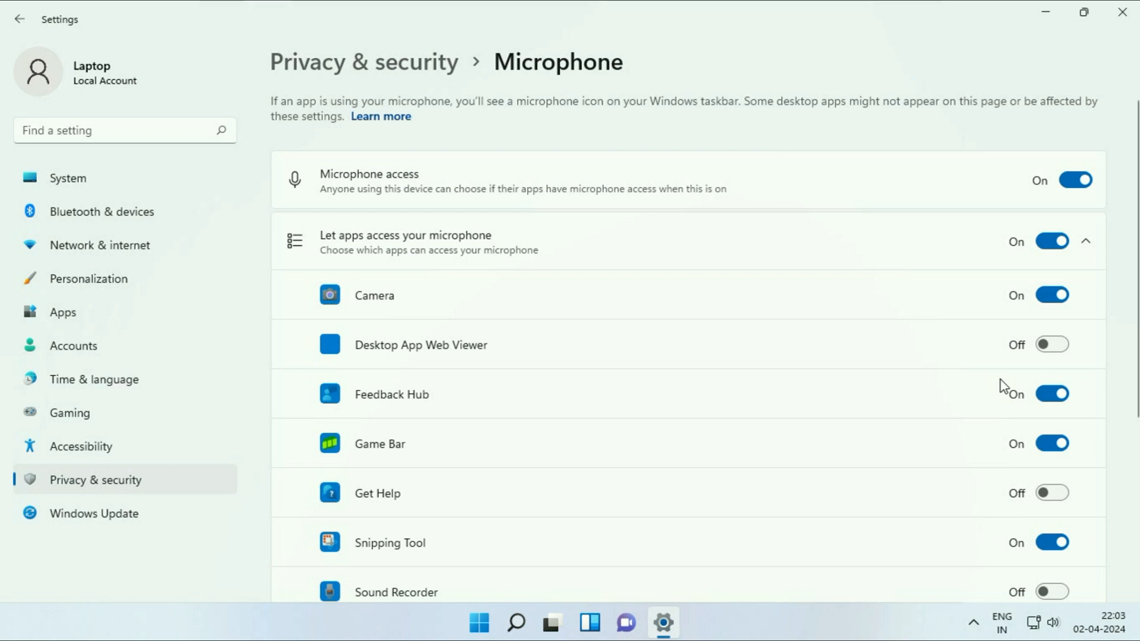
scroll(down, 3)
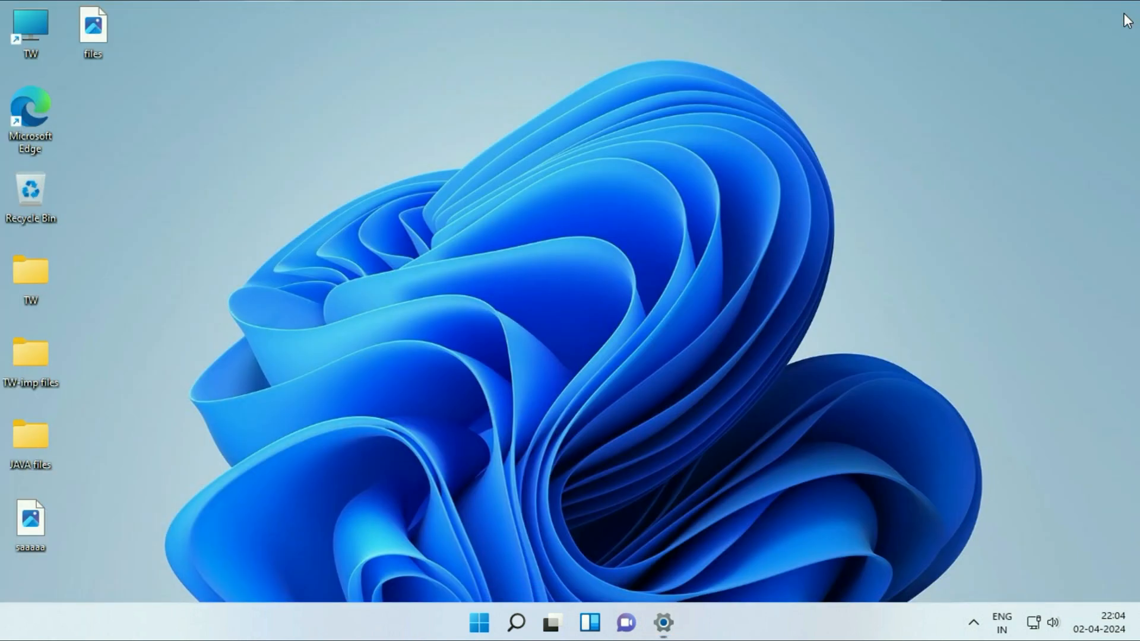
Step: Search 'change' from Start and launch Change system sounds to get the classic Sound dialog
click(479, 623)
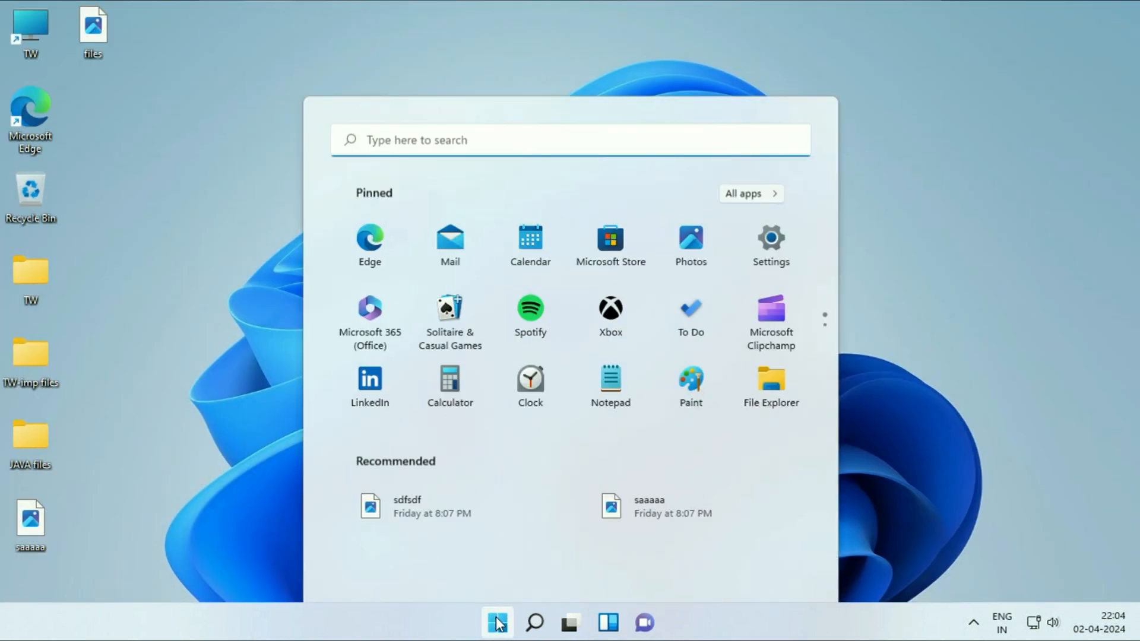
click(533, 623)
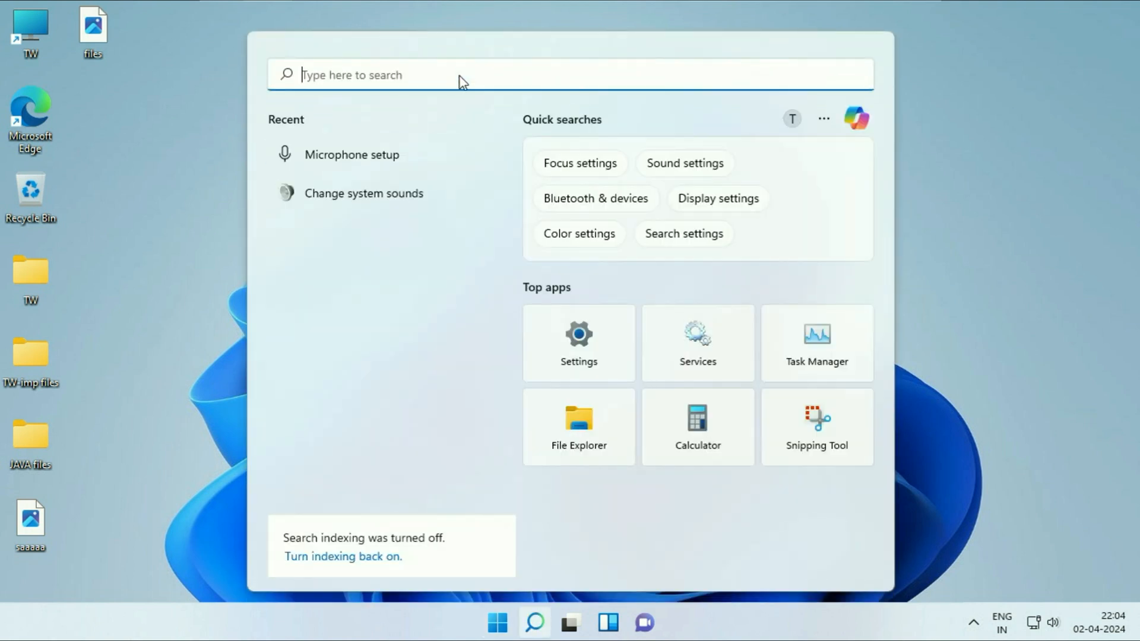
text(change)
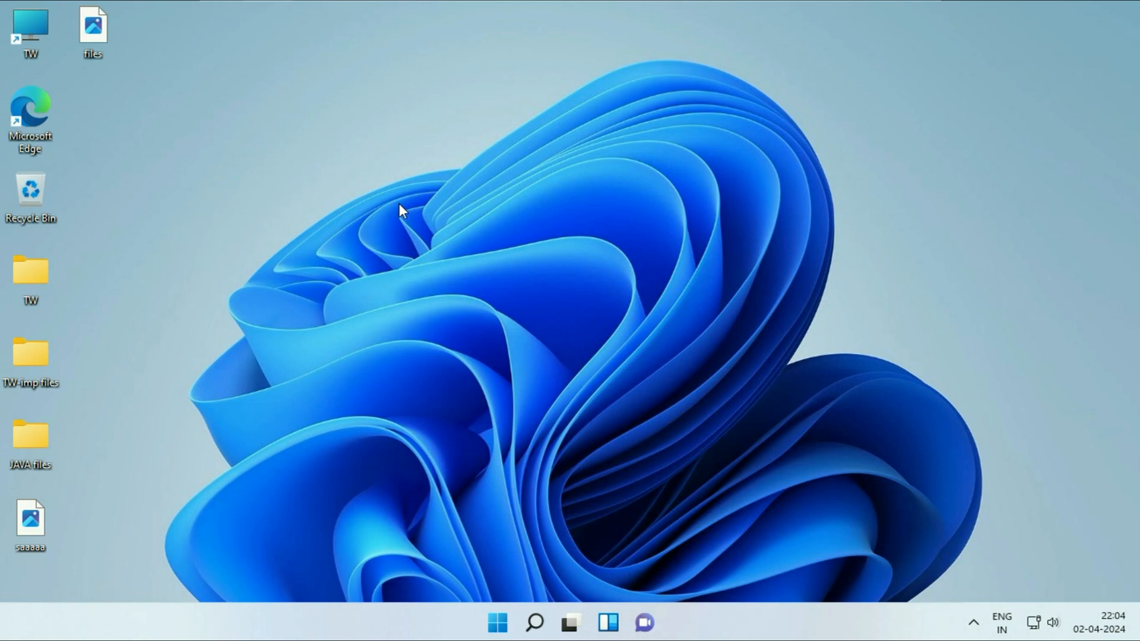
click(662, 623)
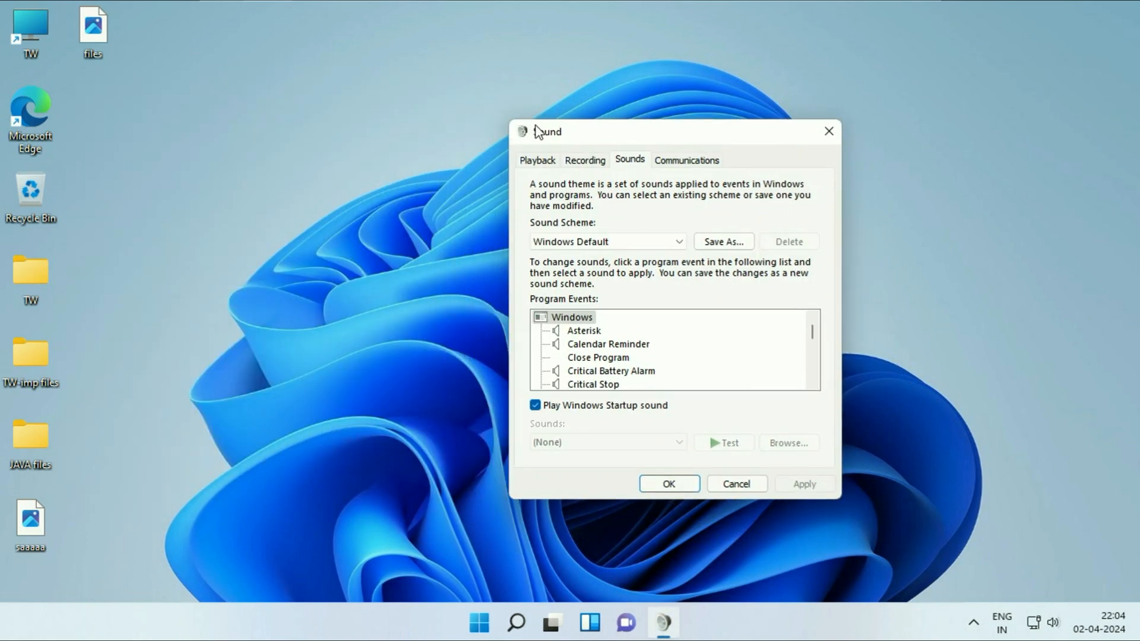
Step: On the Recording tab, unmute the Microphone, raise its level to 45 and confirm with OK twice
click(584, 160)
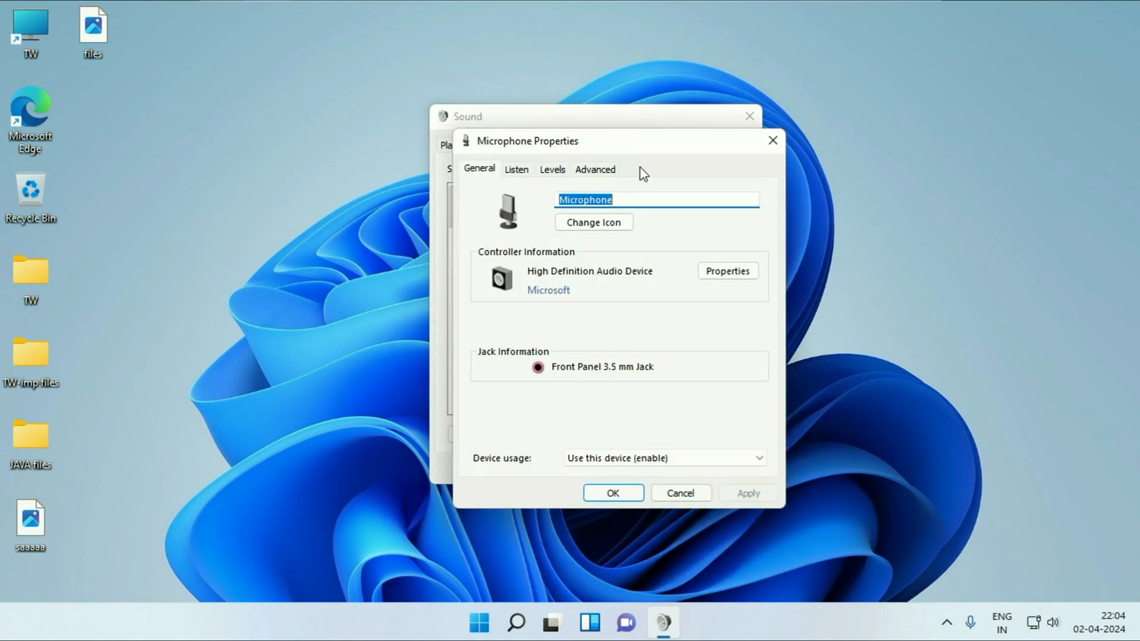
click(552, 169)
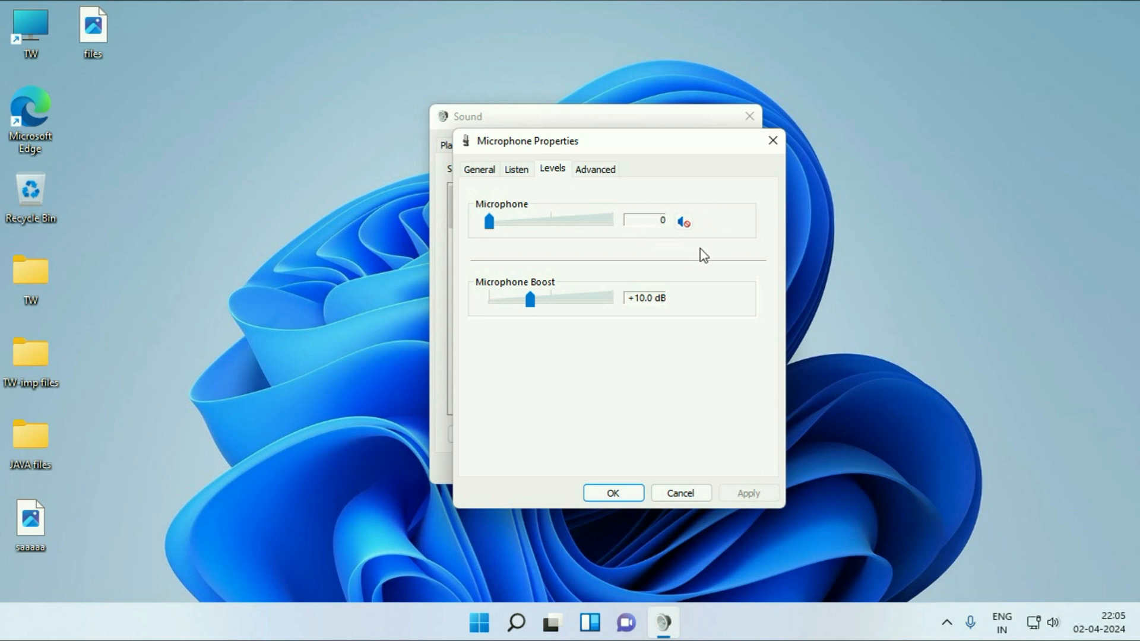
mouse_move(687, 227)
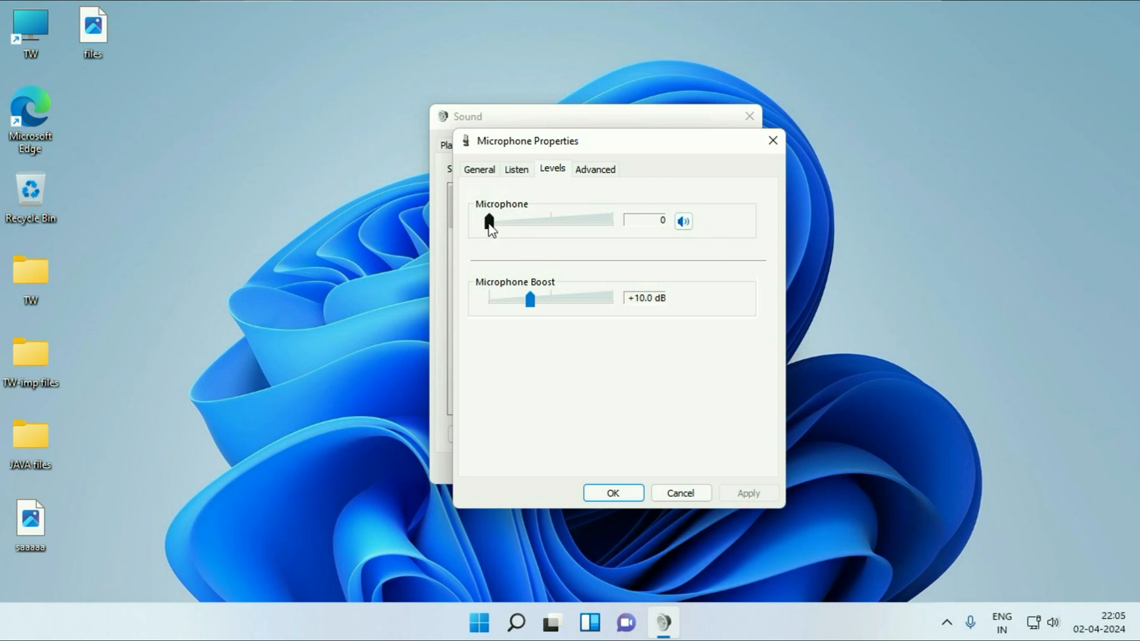
drag(488, 221, 543, 221)
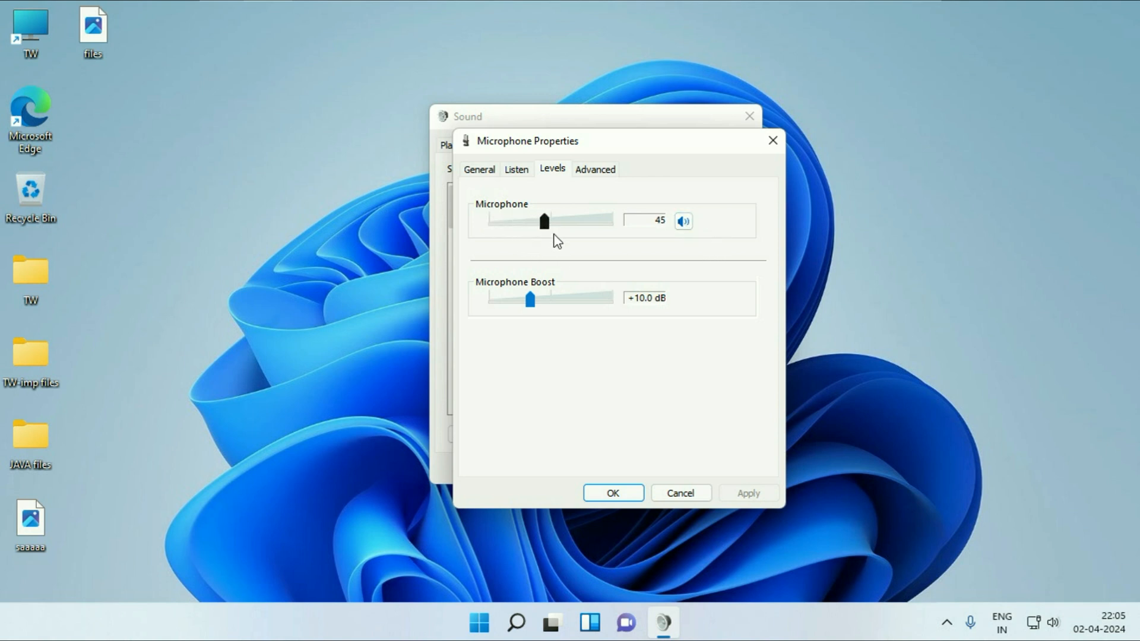
click(613, 493)
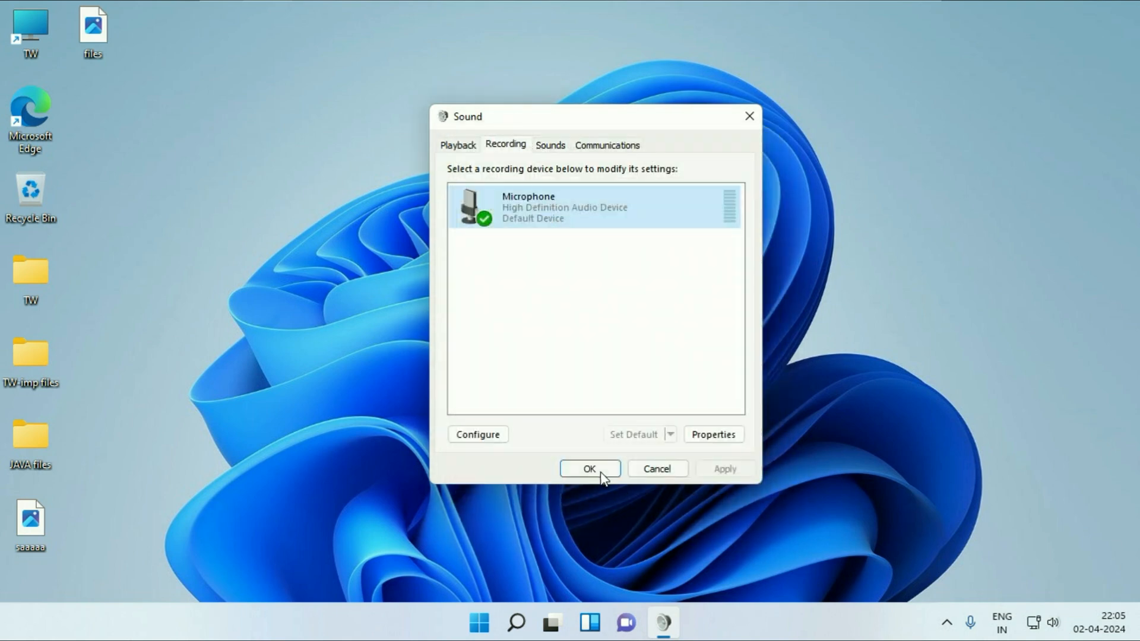
click(589, 468)
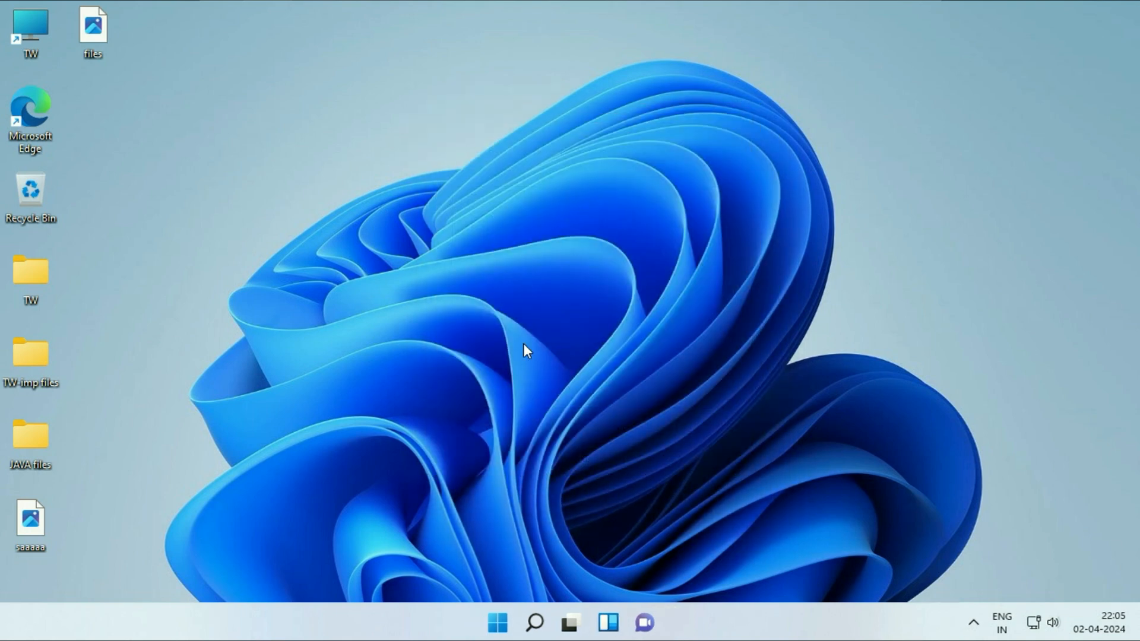